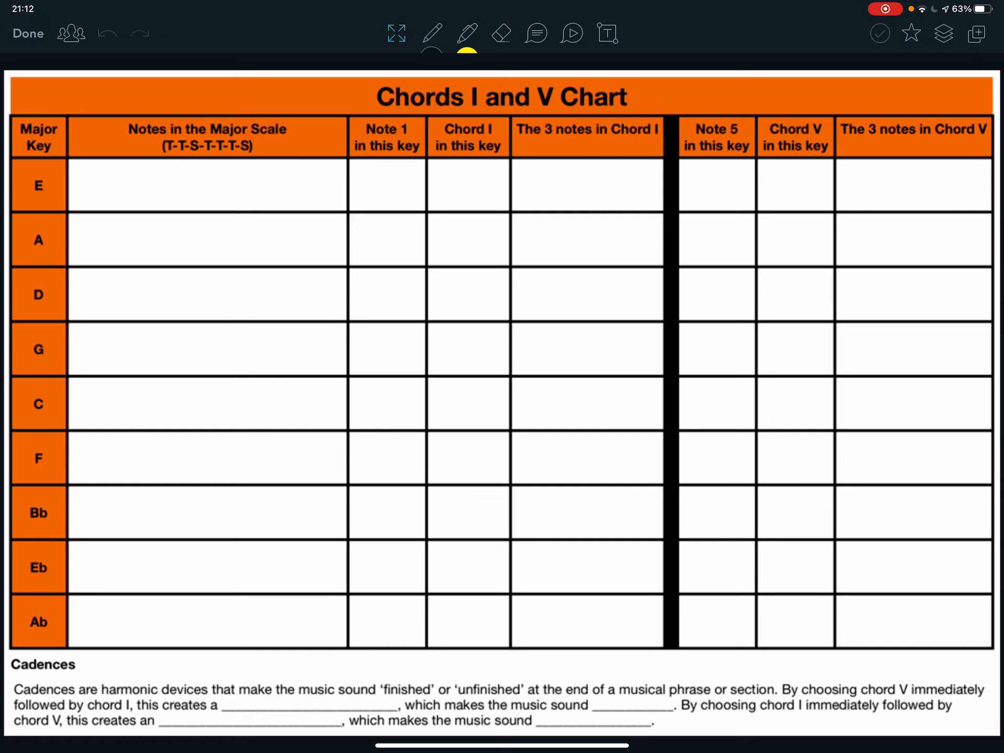
Step: With the pen, handwrite 'Perfect Cadence', 'finished' and 'Imperfect' into the Cadences paragraph blanks
click(432, 33)
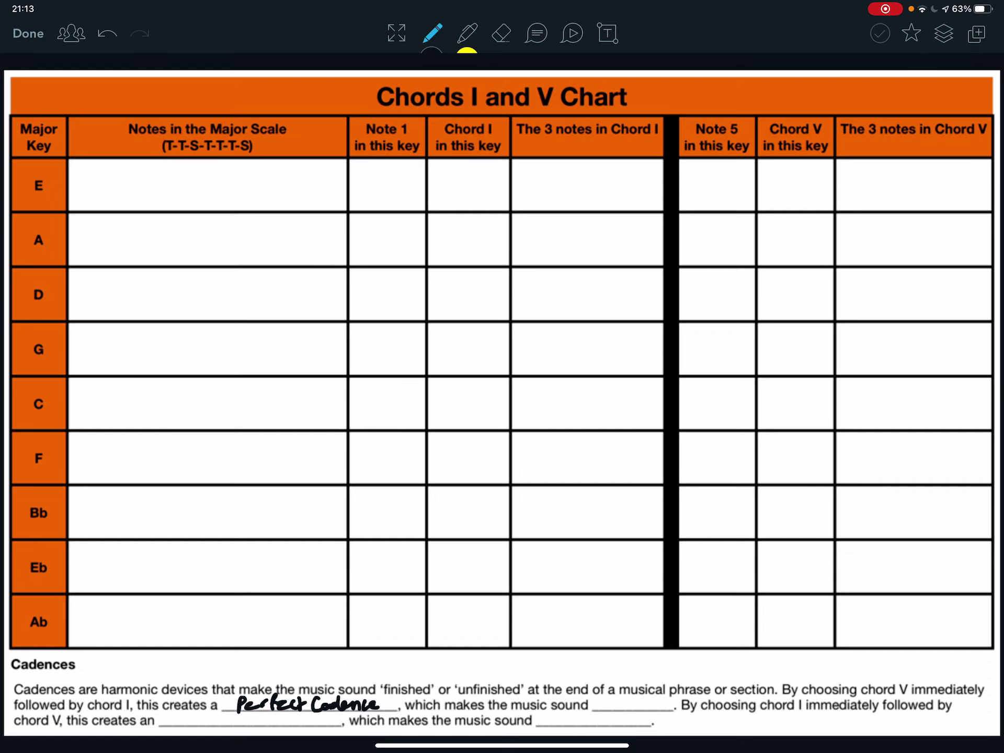
text(P)
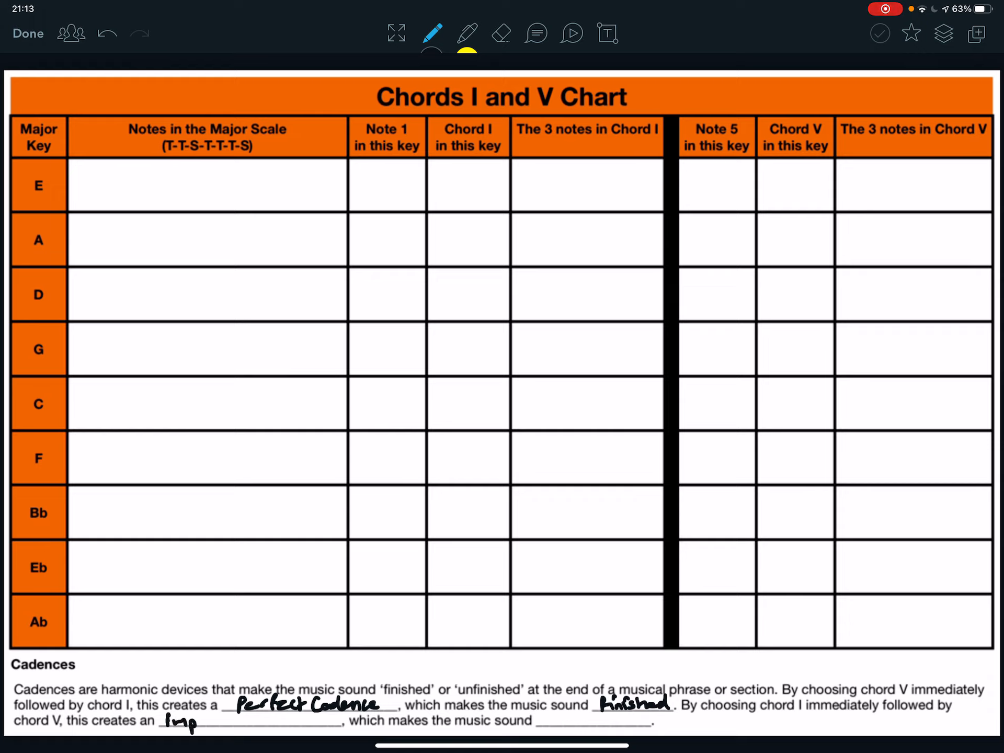
text(Imperfect cadence)
text(unfinished)
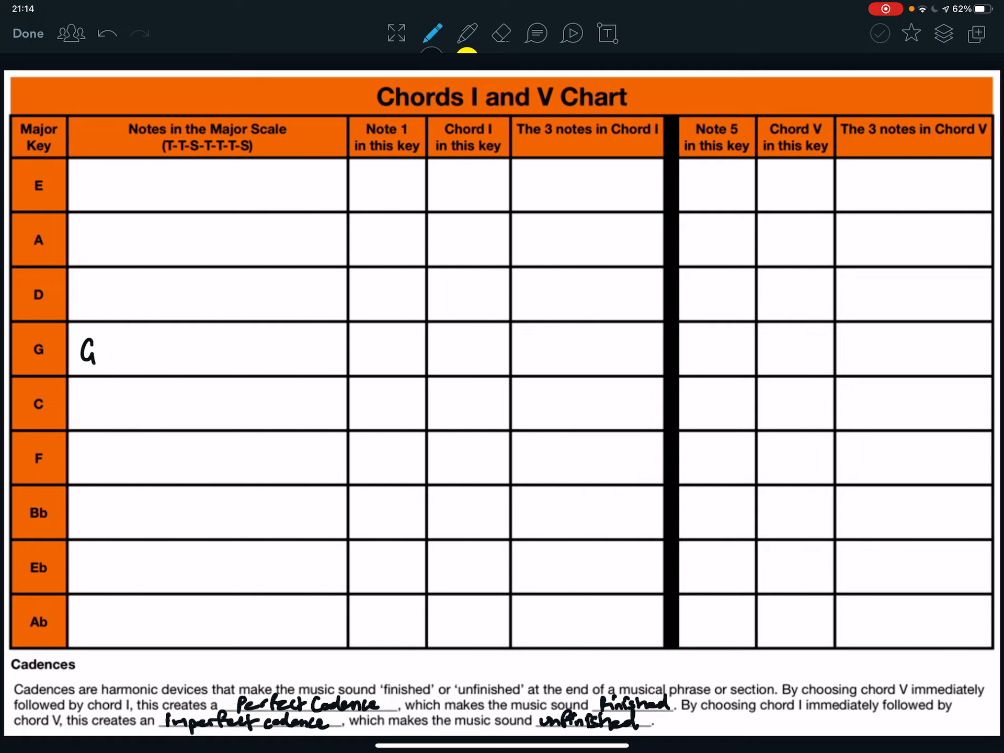
Step: Write the G major scale with F#, note 1 G, chord I G Major, and tick G B D
text(A B C D E F#)
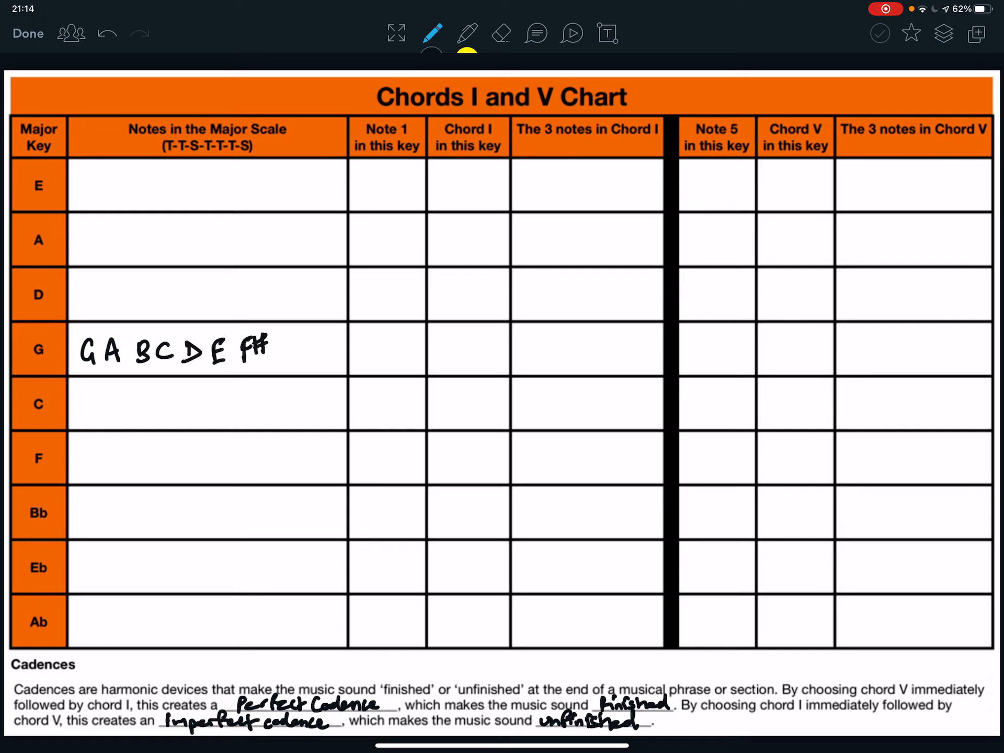
text(G)
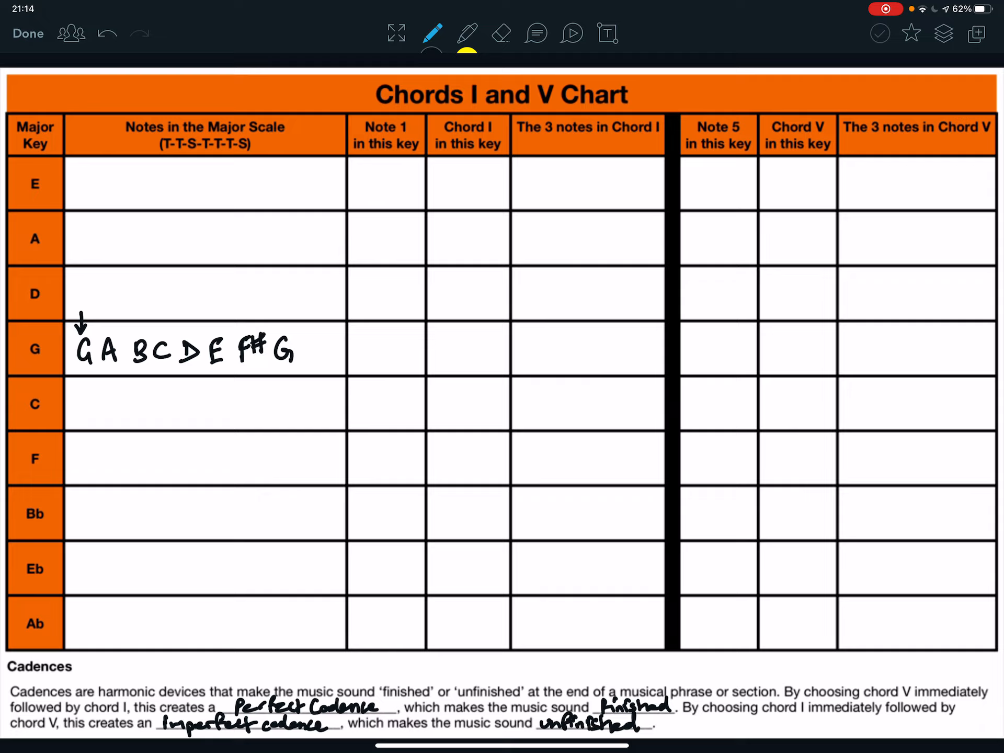
text(G)
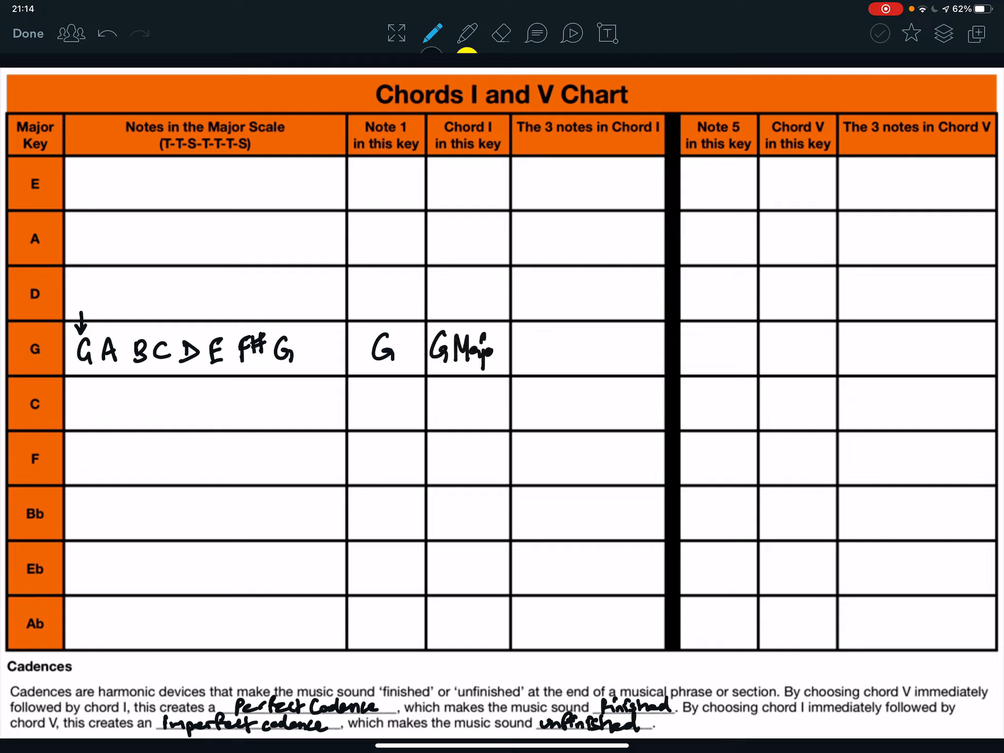
text(r)
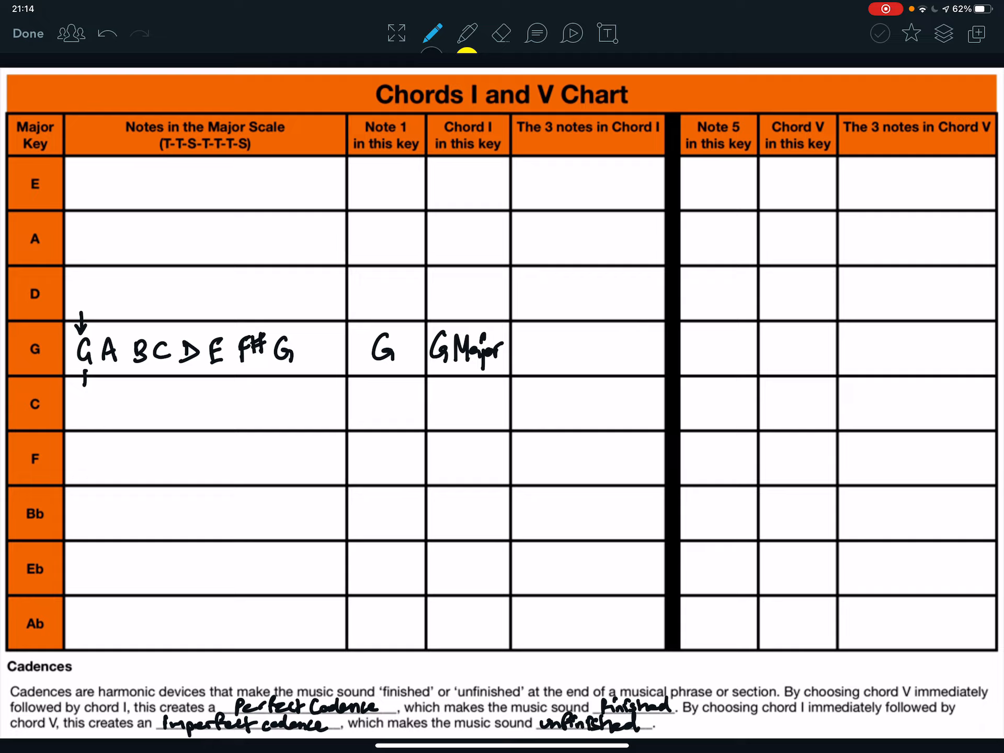
click(138, 375)
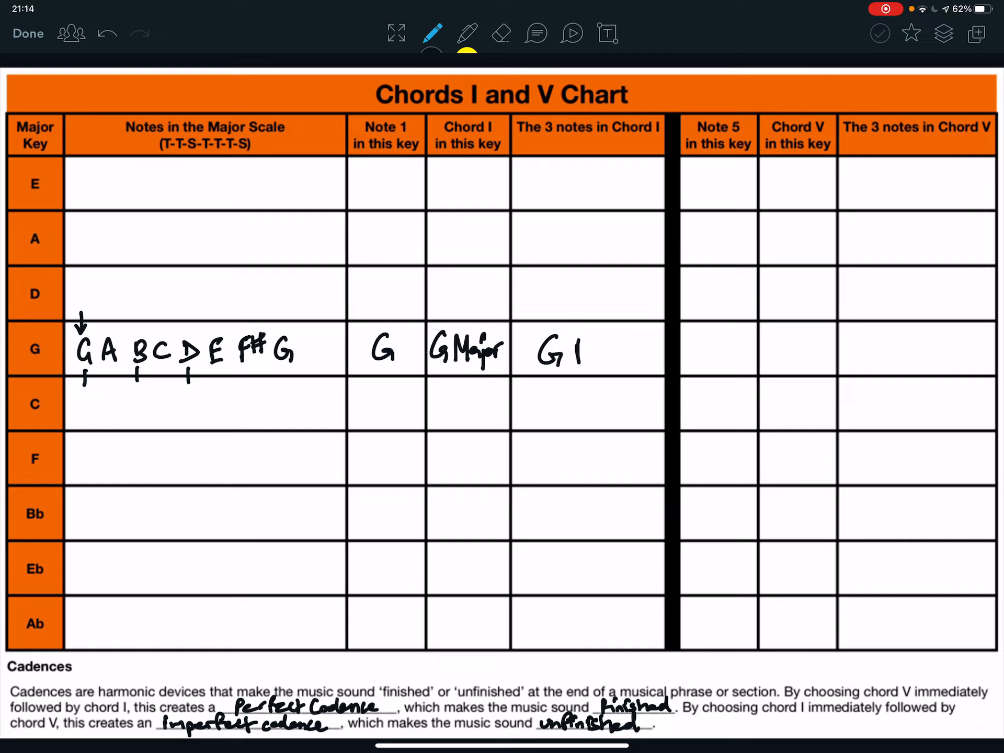
text(B D)
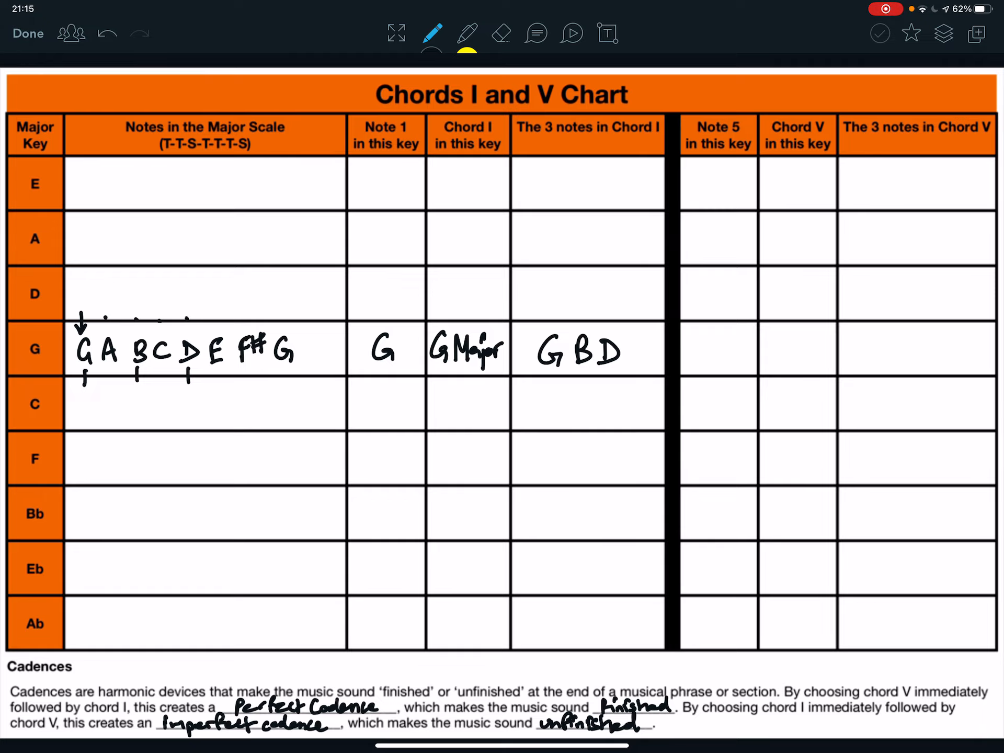
Step: Fill the G row's chord V side: note 5 D, D Major, and notes D F# A
text(D)
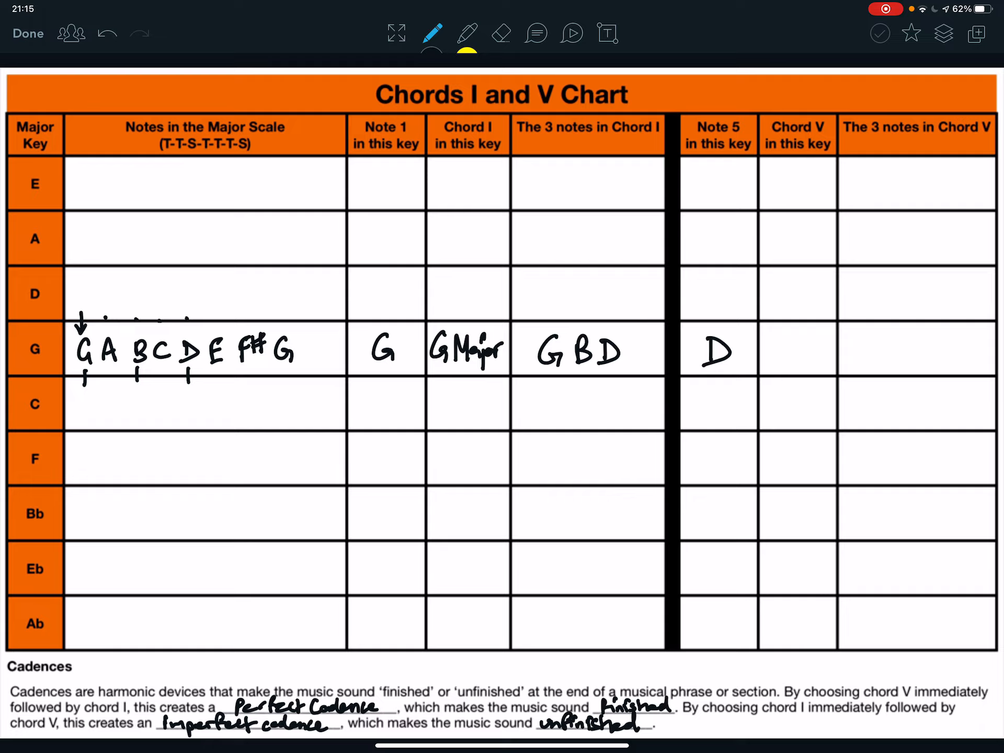
text(D)
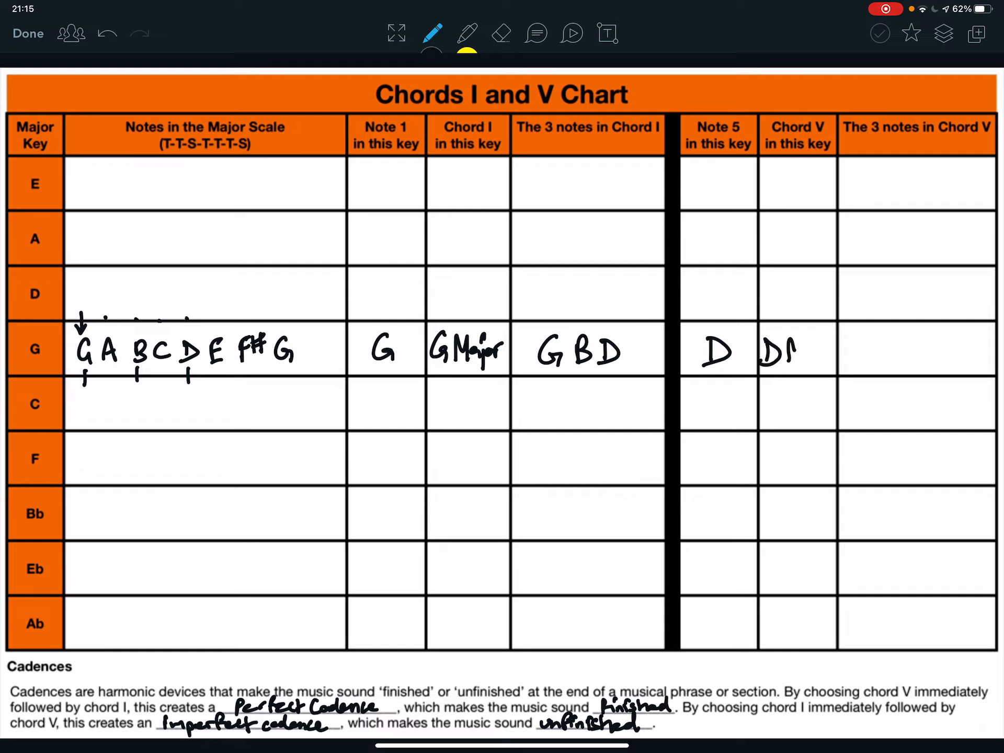
text(Major)
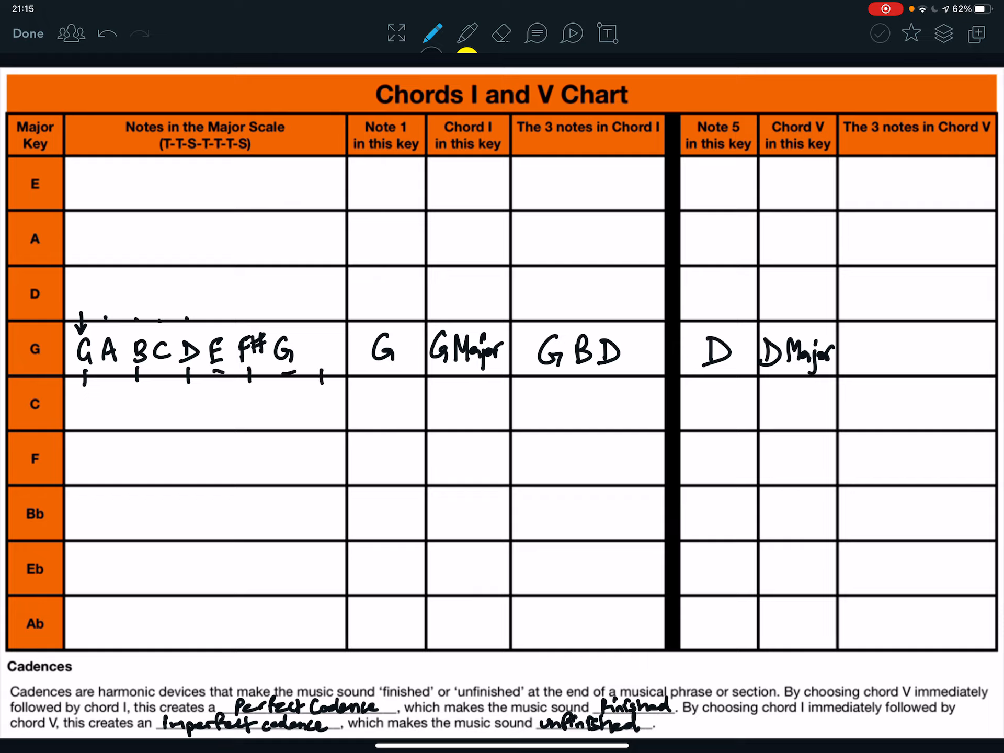
text(D F)
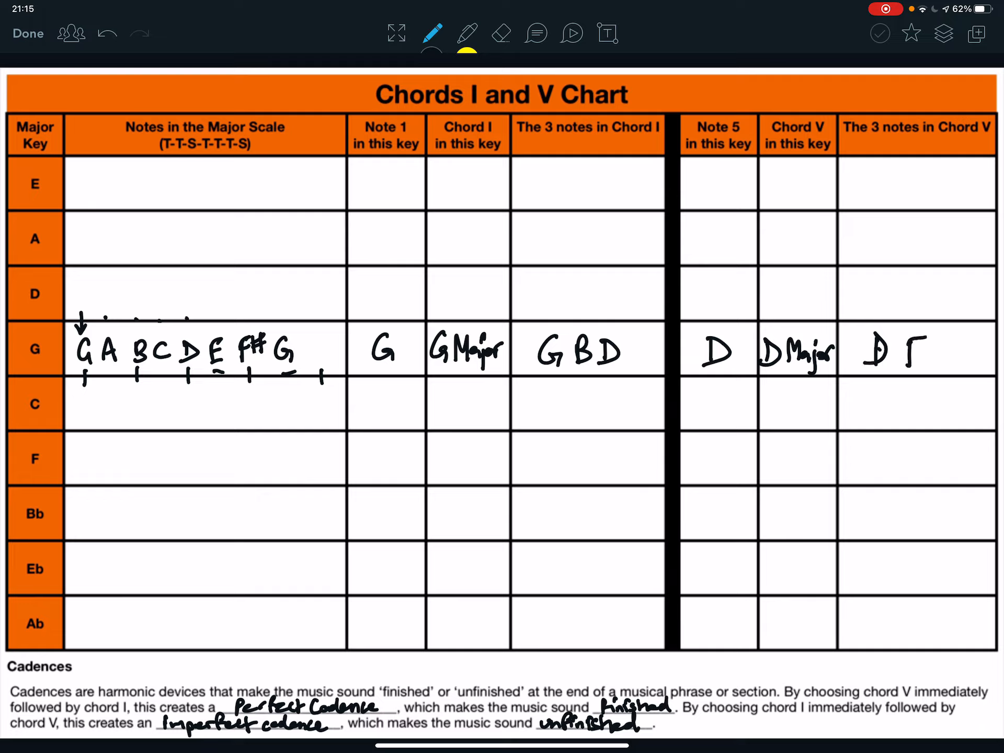
click(928, 354)
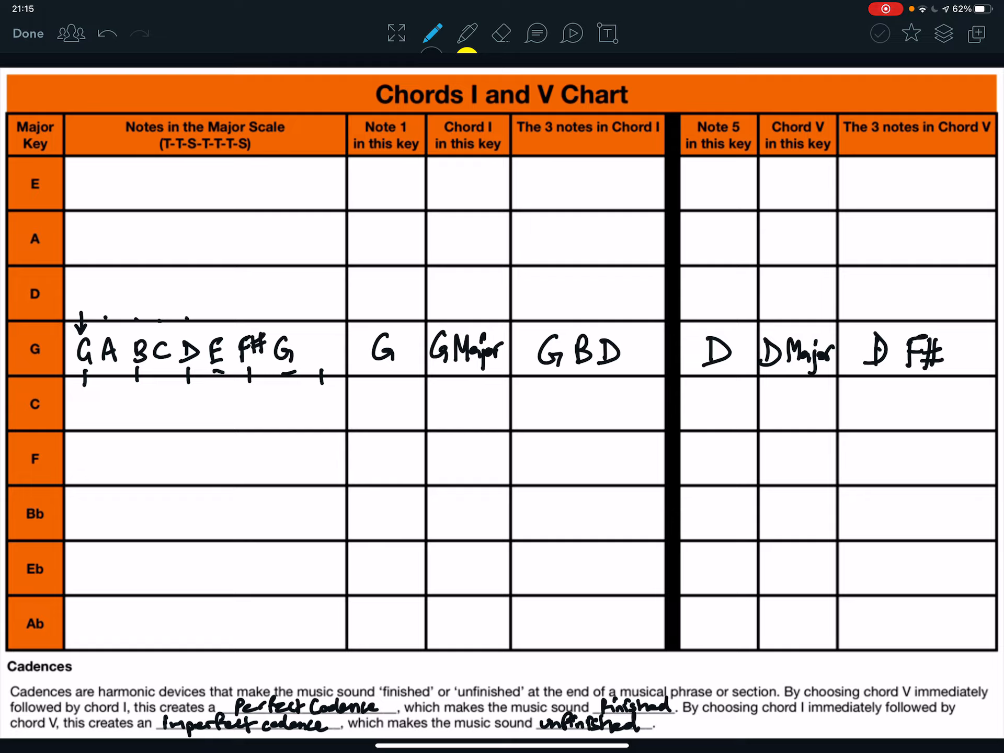
text(A)
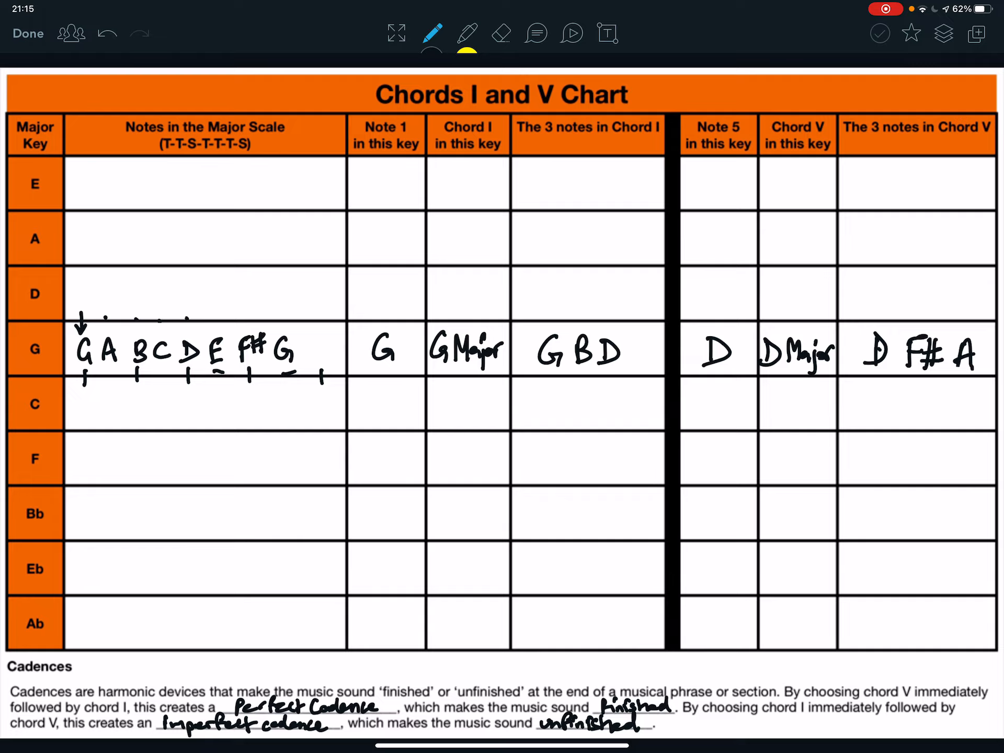
click(77, 570)
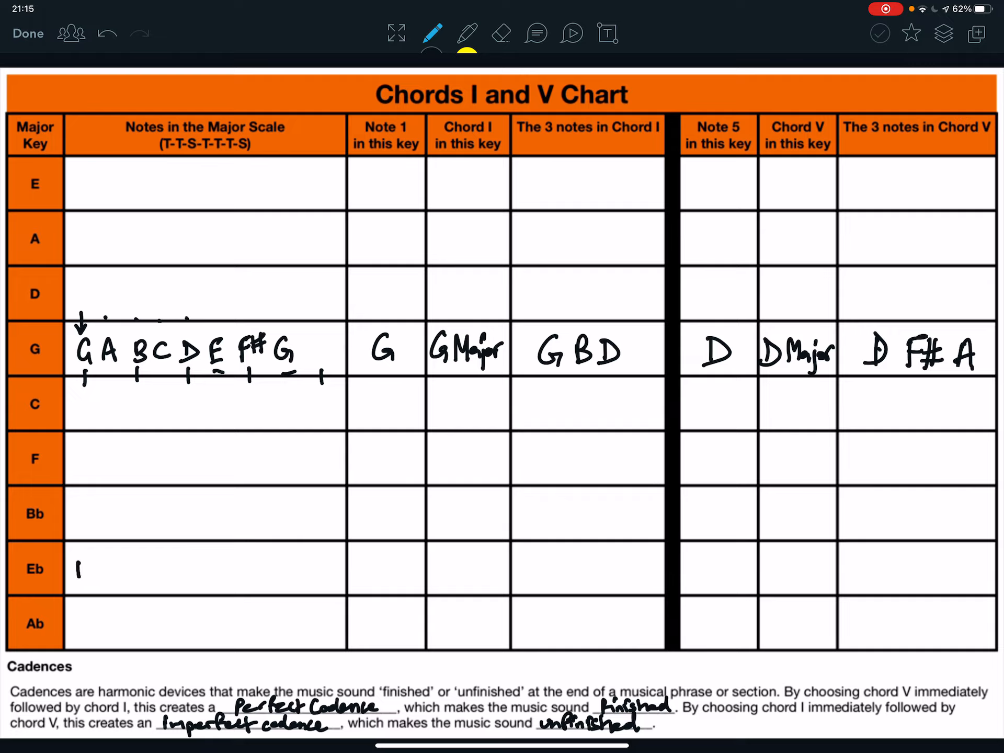
Step: Handwrite Eb F G Ab Bb C D Eb in the Eb row's scale cell
text(E)
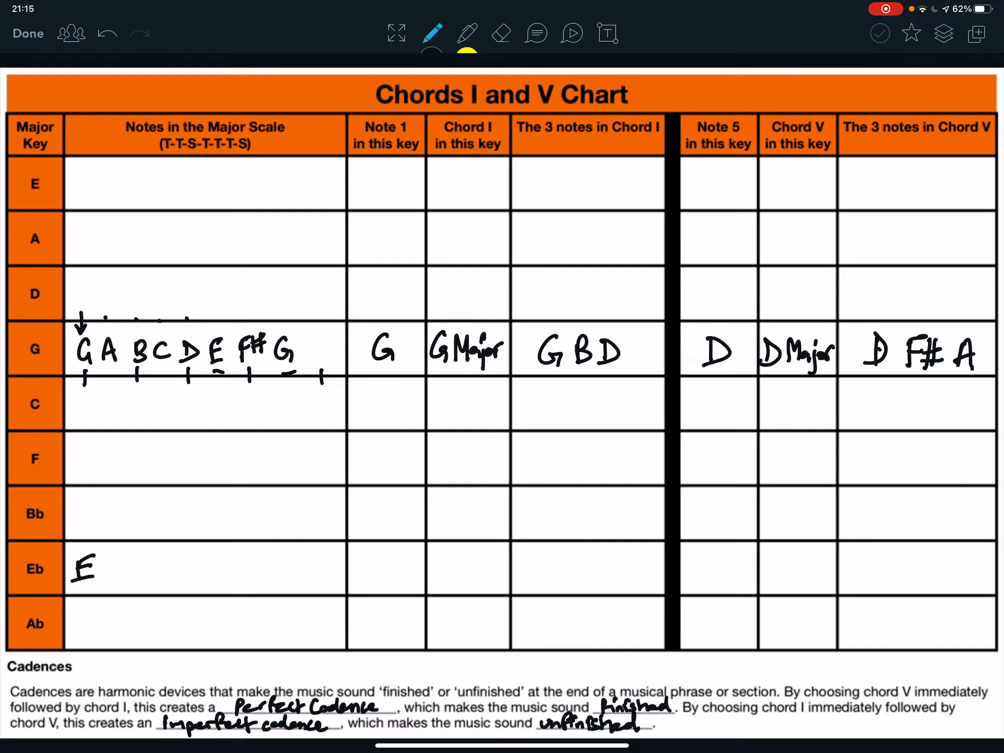
text(F G Ab Bb C D Eb)
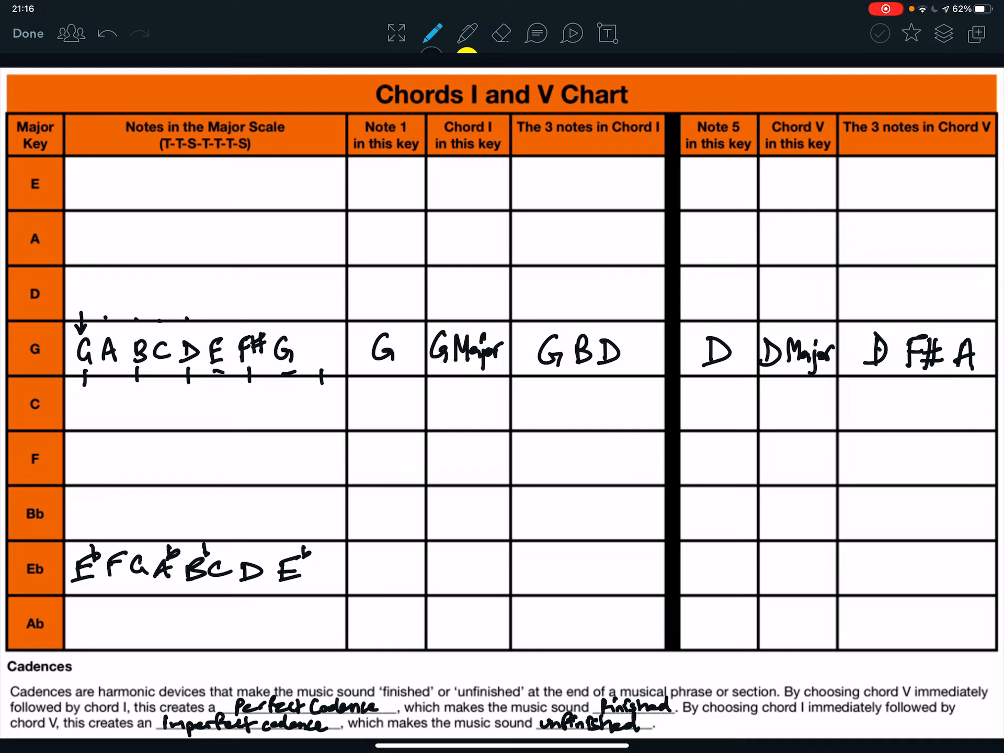
text(E)
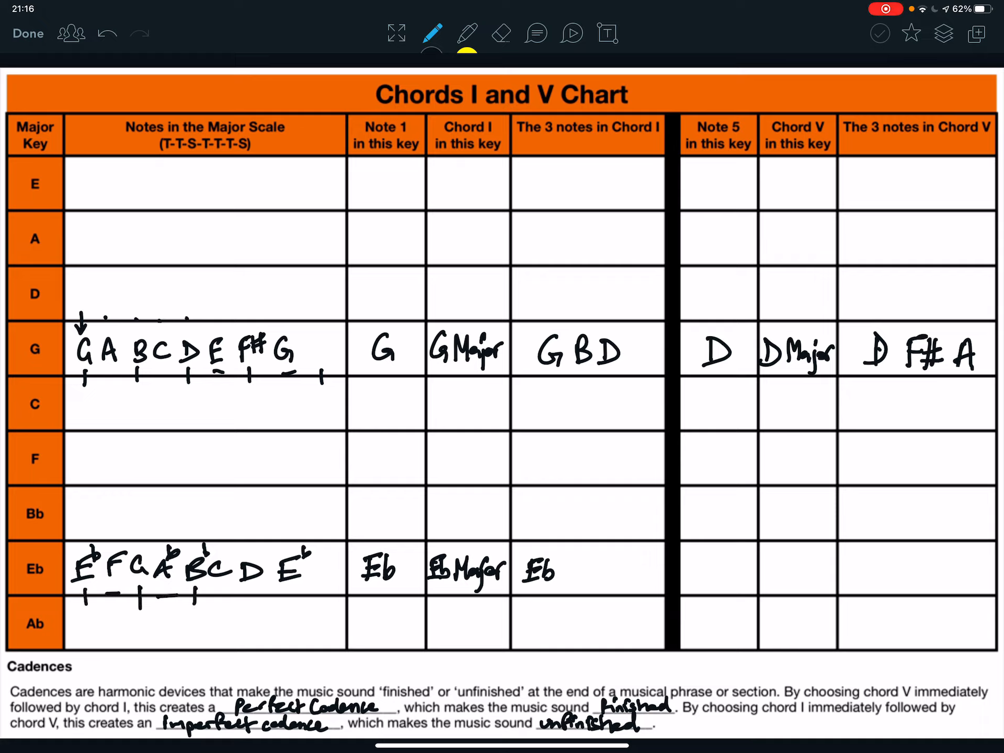
Step: Write chord I notes Eb G Bb and number scale degrees 1–4 above the Eb scale
text(G Bb)
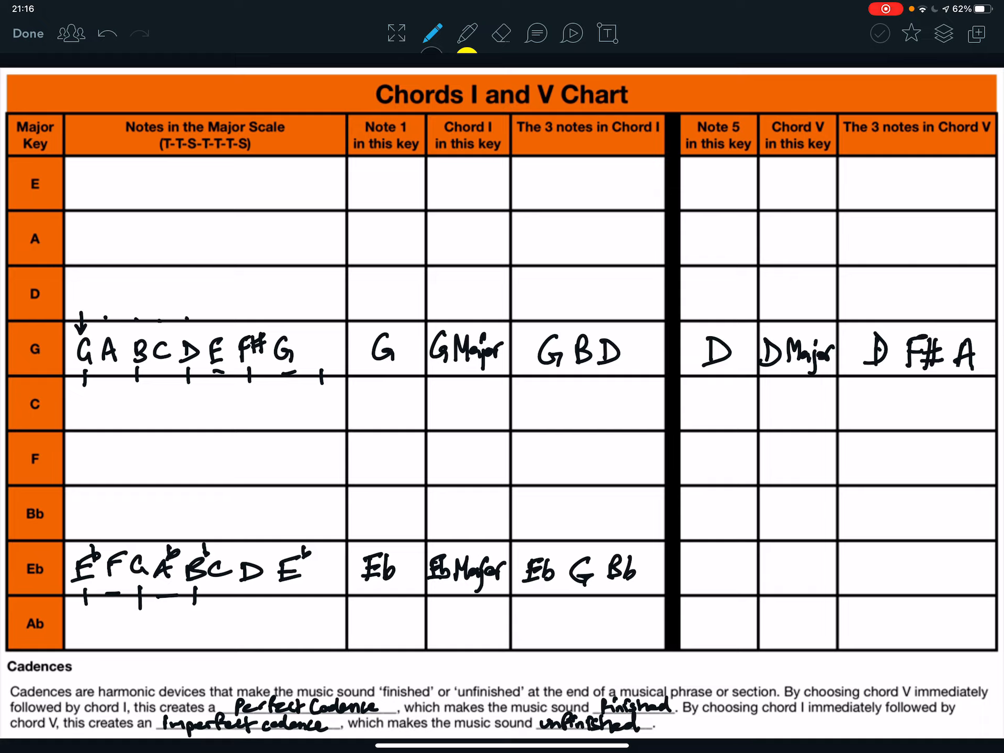
text(1 2 3 4)
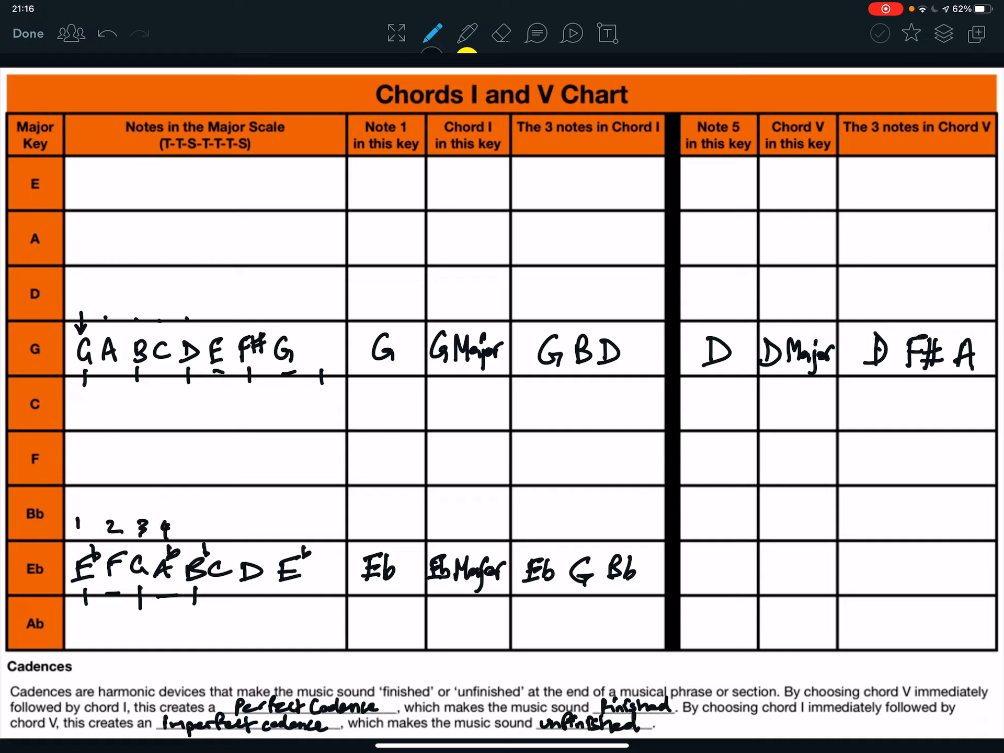
Step: Write 5 above Bb, then Bb, Bb Major and notes Bb D F in chord V cells
text(5)
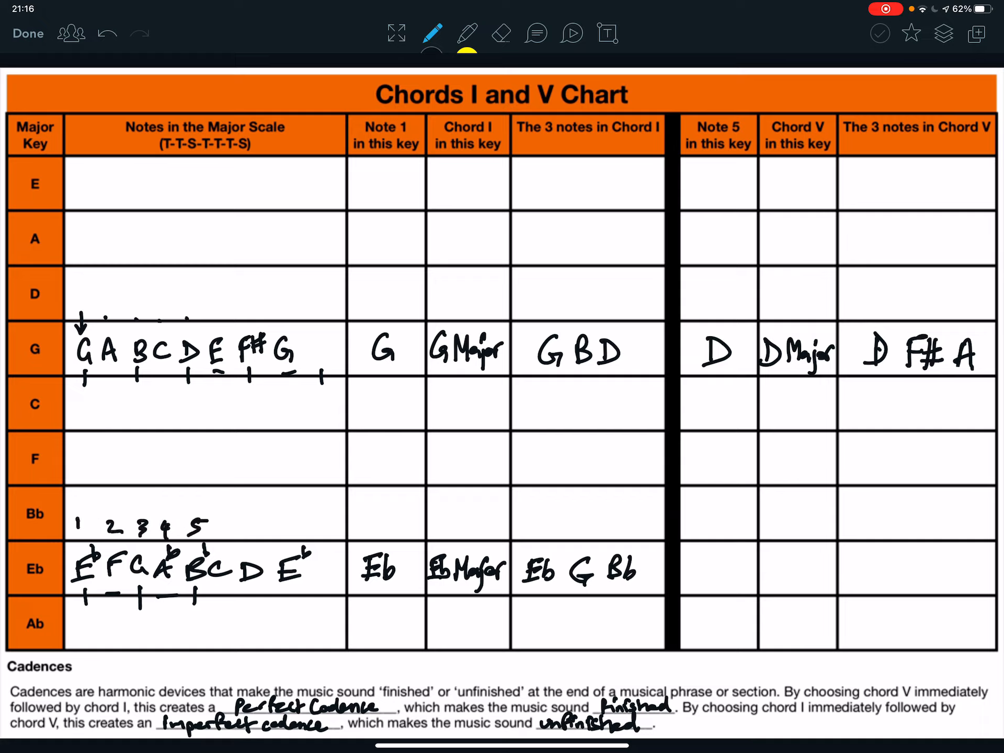
text(Bb)
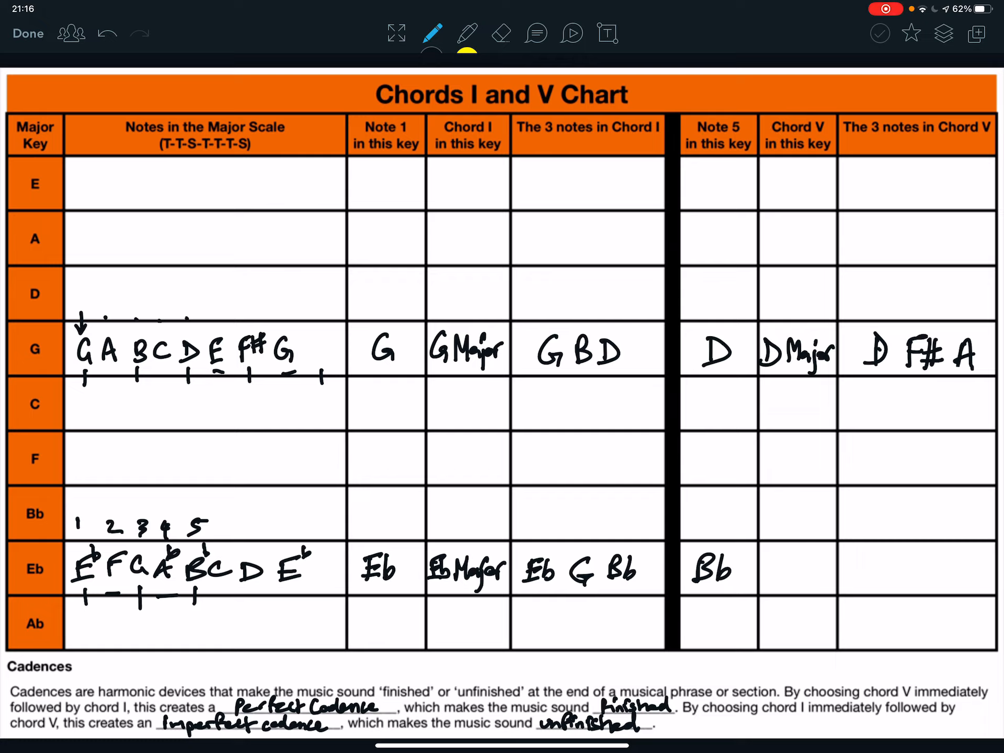
text(F)
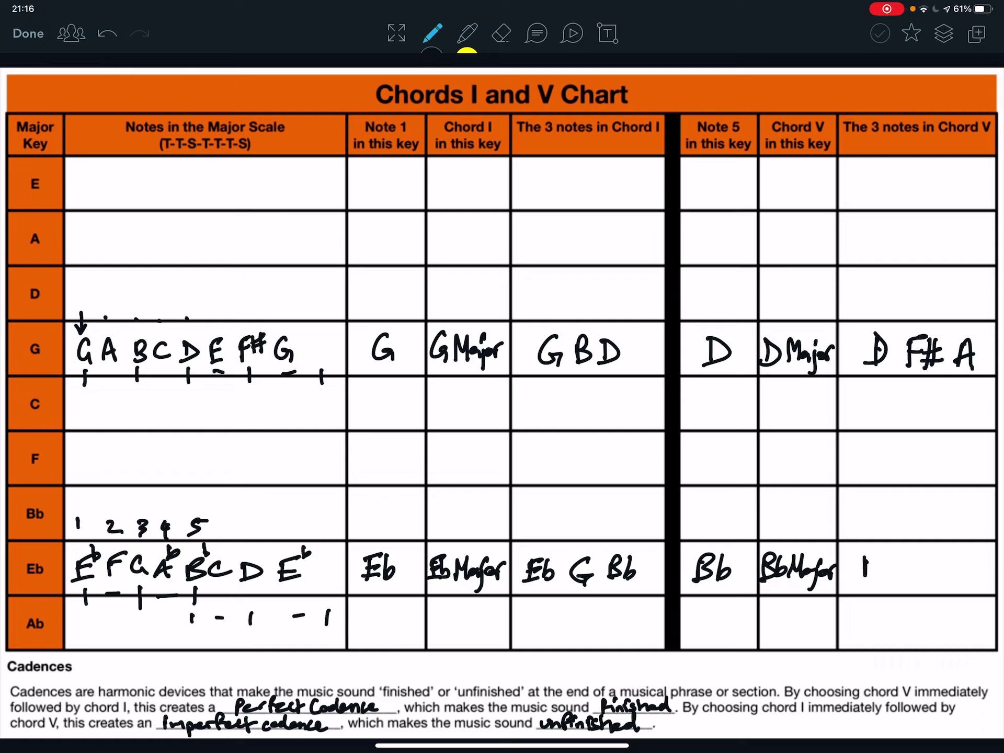
text(Bb D)
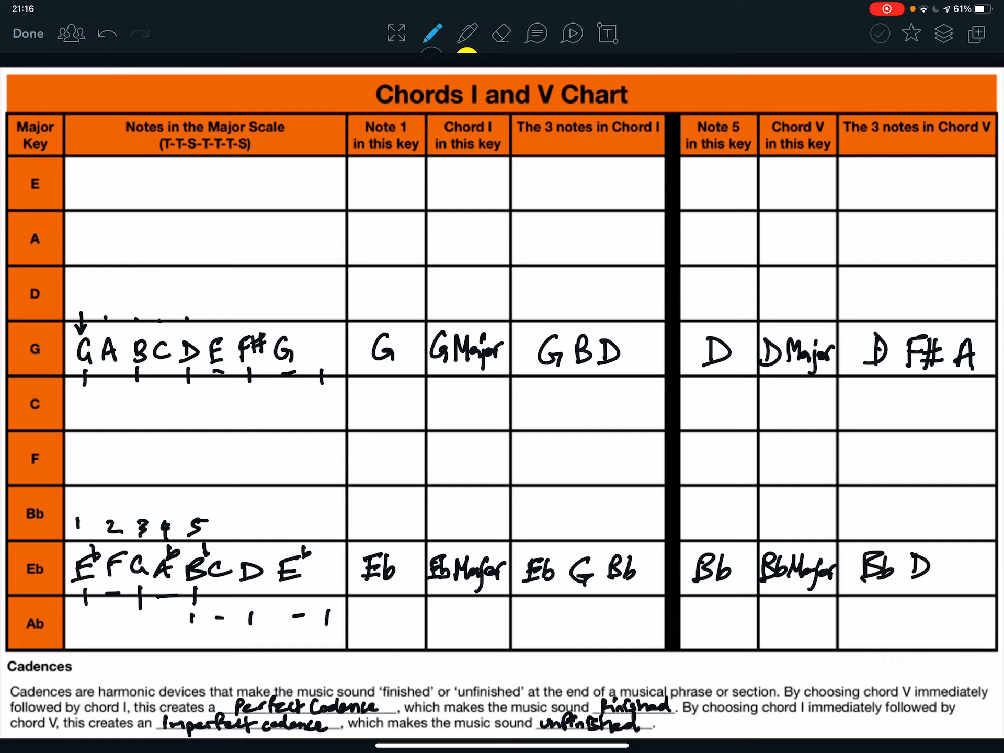
text(F)
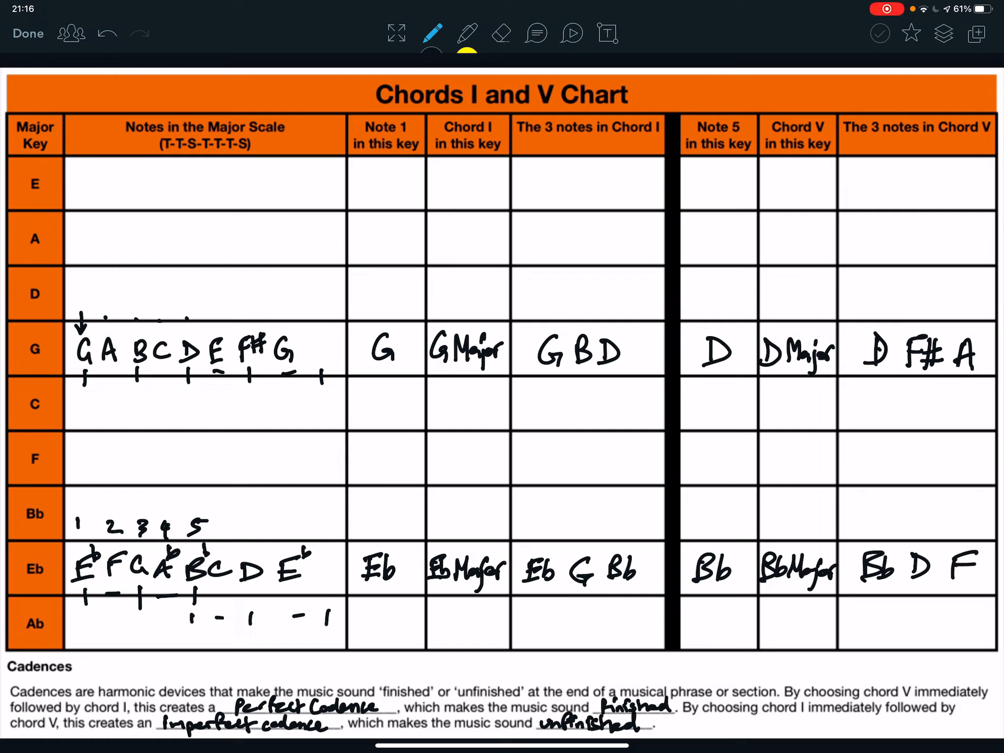